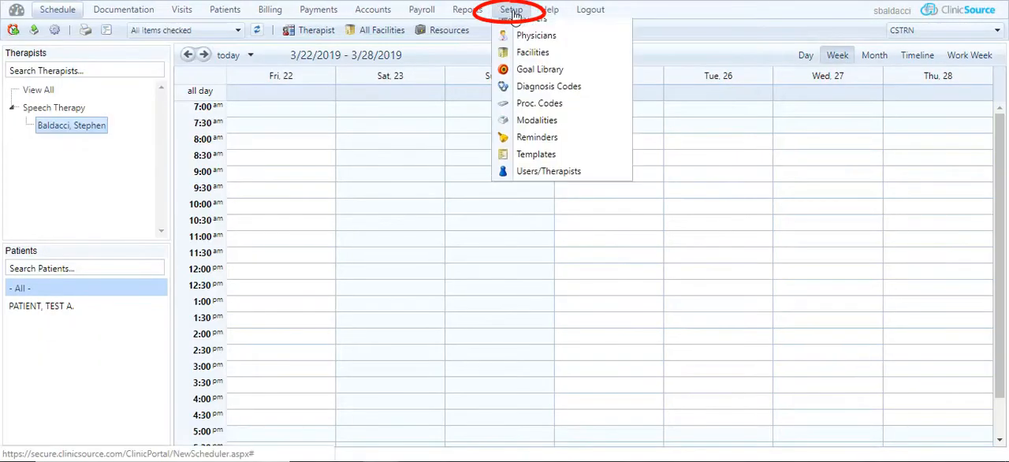
# Open the Insurers page from the Setup menu.
pyautogui.click(532, 29)
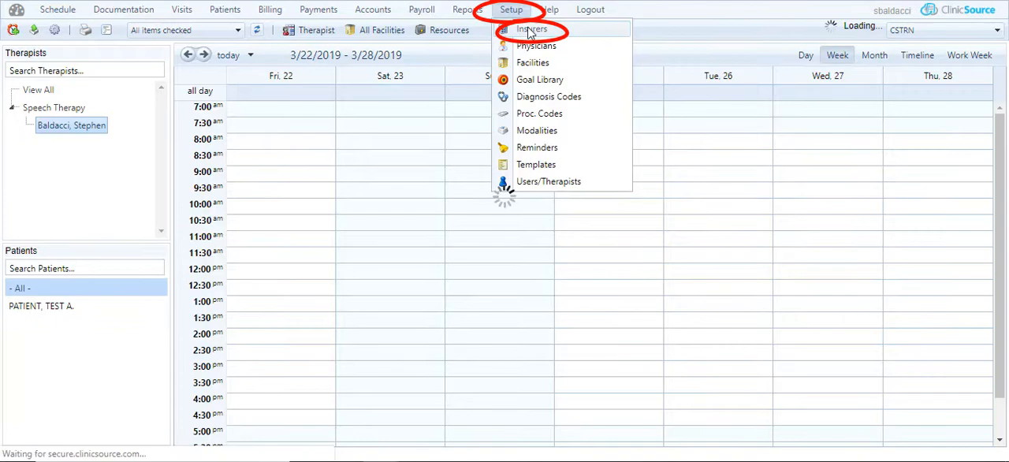
pyautogui.click(532, 29)
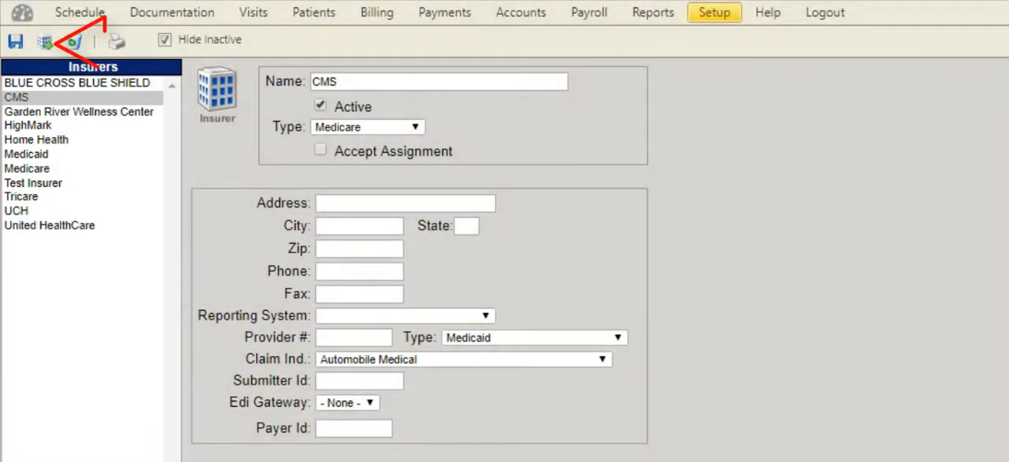
pyautogui.moveTo(45, 41)
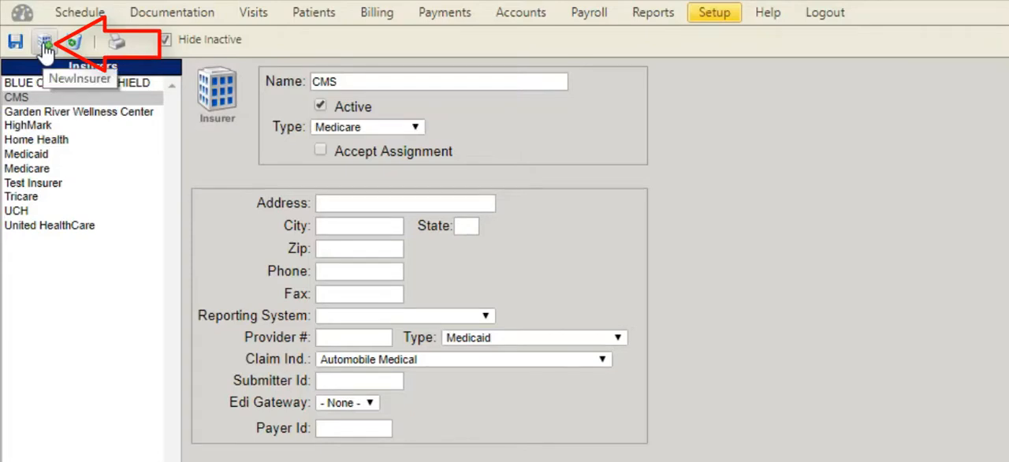
# Create a new insurer record and name it 'Private Pay'.
pyautogui.click(45, 41)
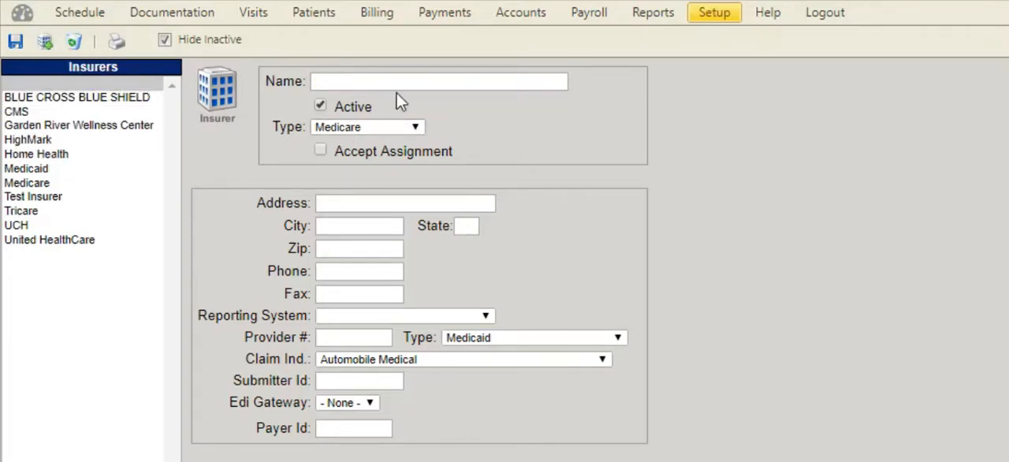
pyautogui.write('P')
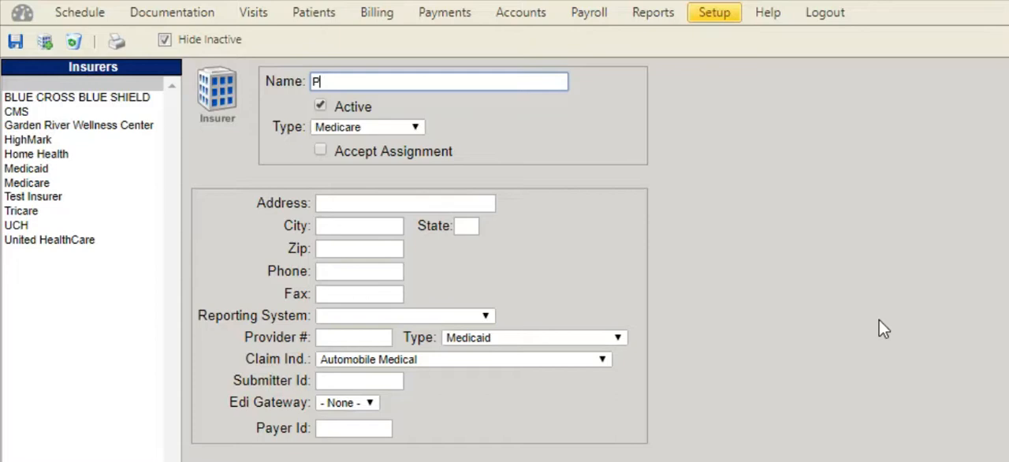
pyautogui.write('rivate')
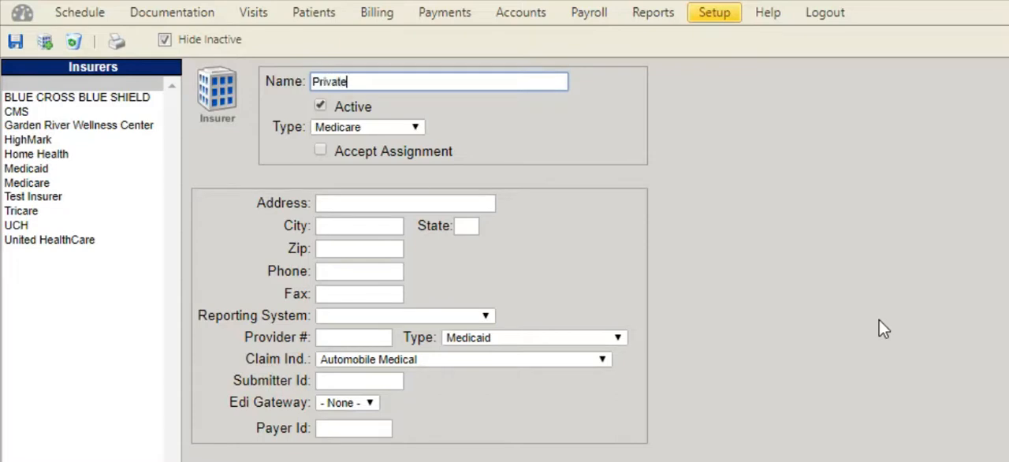
pyautogui.write('Pay')
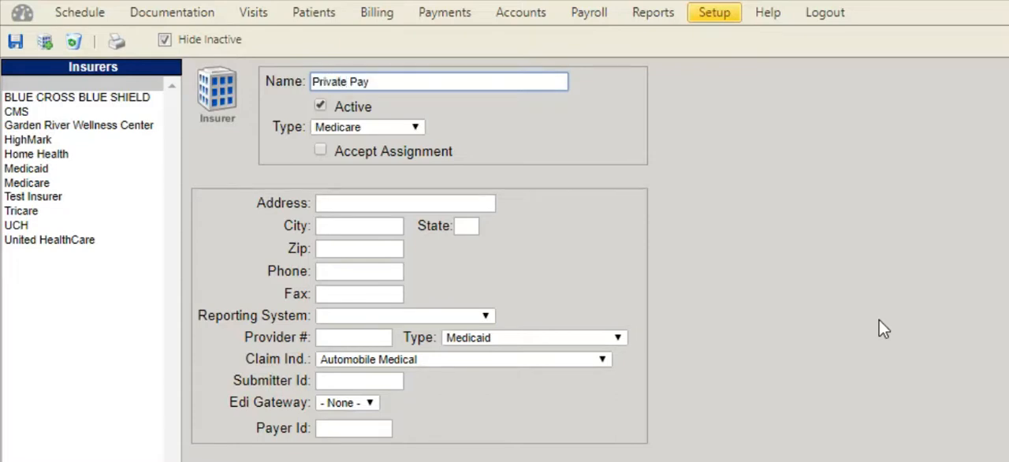
# Check the Default Rates copy-from dropdown, leaving rates at 0.00, and save Private Pay.
pyautogui.scroll(-3)
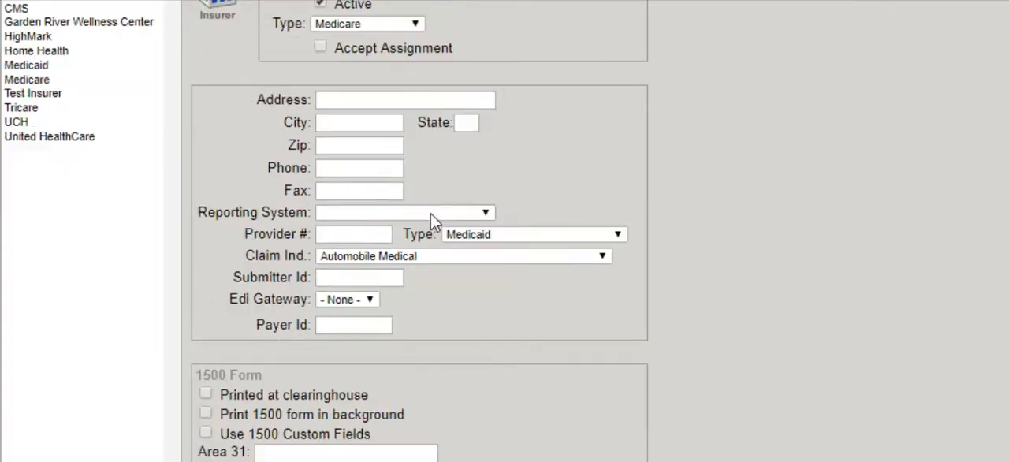
pyautogui.scroll(-3)
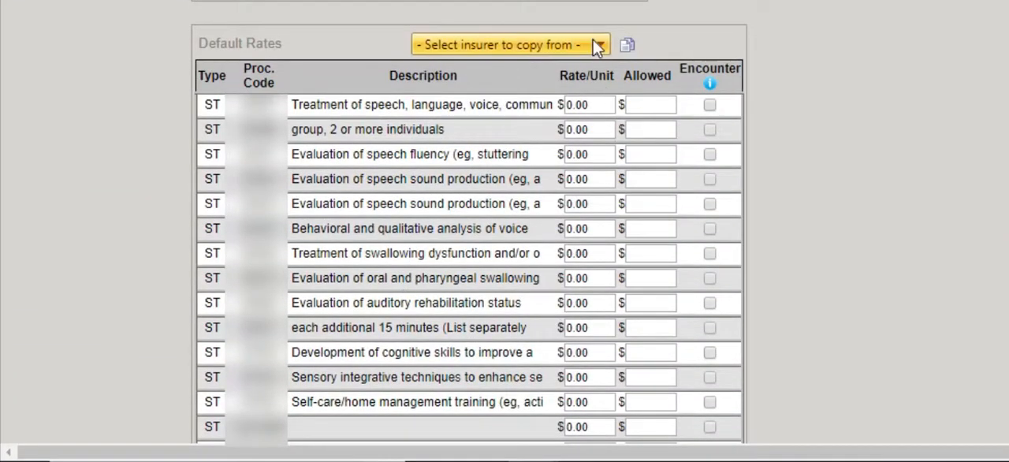
pyautogui.click(508, 44)
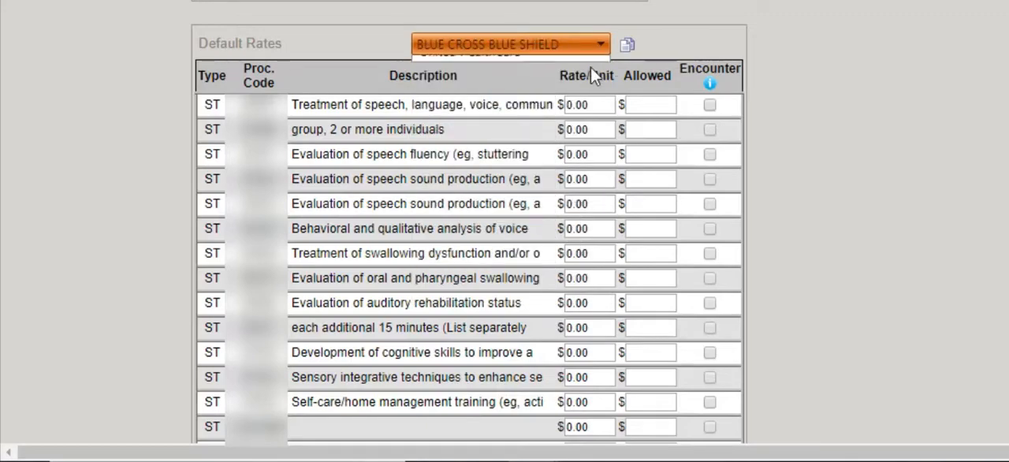
pyautogui.click(626, 43)
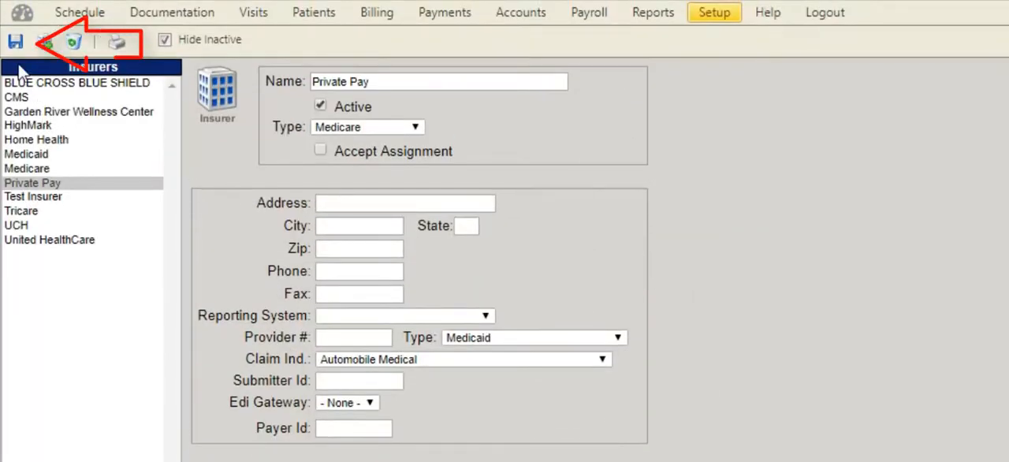
# Save the Private Pay insurer record again.
pyautogui.click(15, 41)
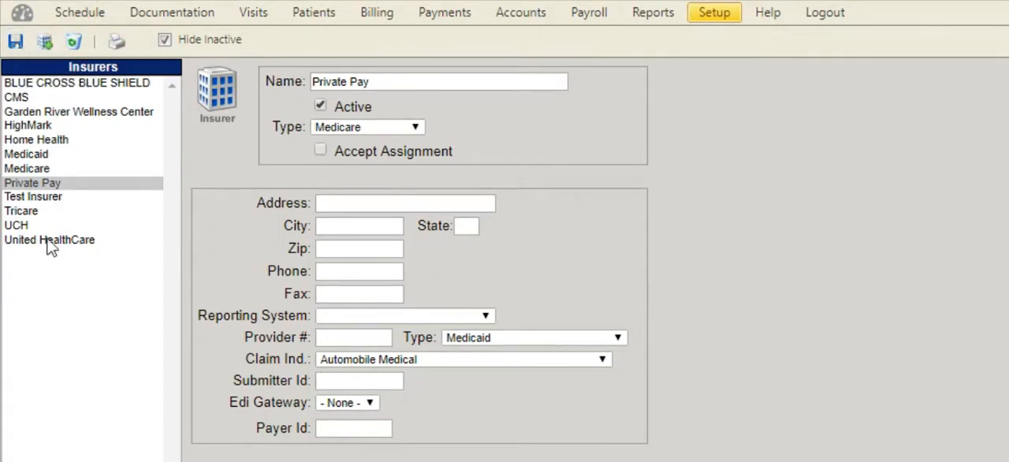
pyautogui.moveTo(90, 193)
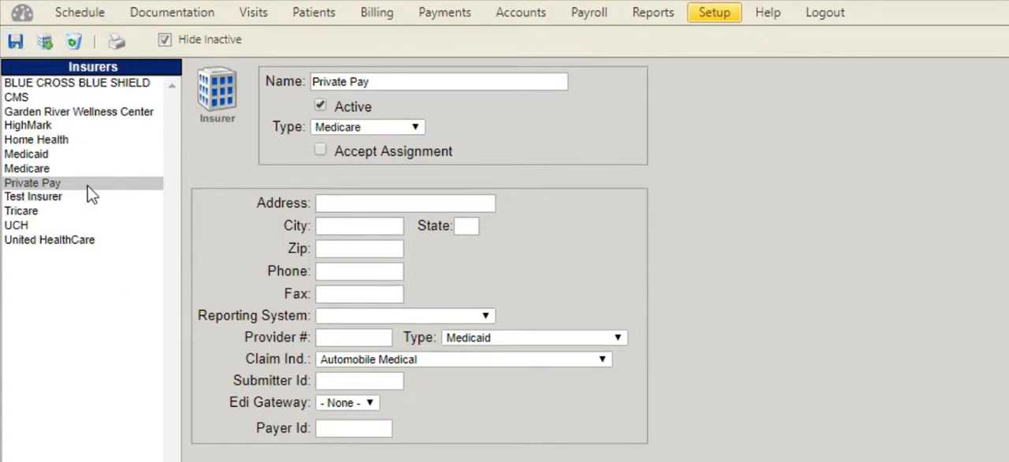
pyautogui.moveTo(781, 273)
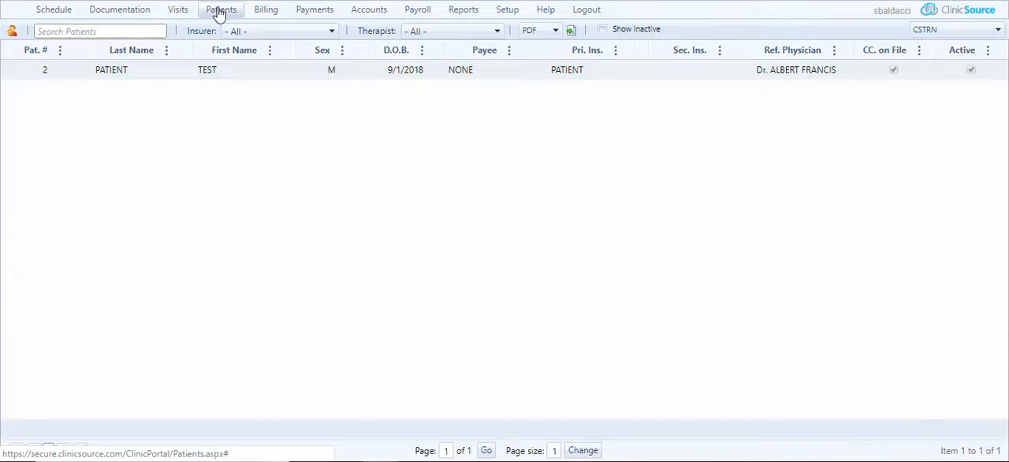
# Open TEST PATIENT's profile and scroll to its empty Payees section.
pyautogui.click(222, 9)
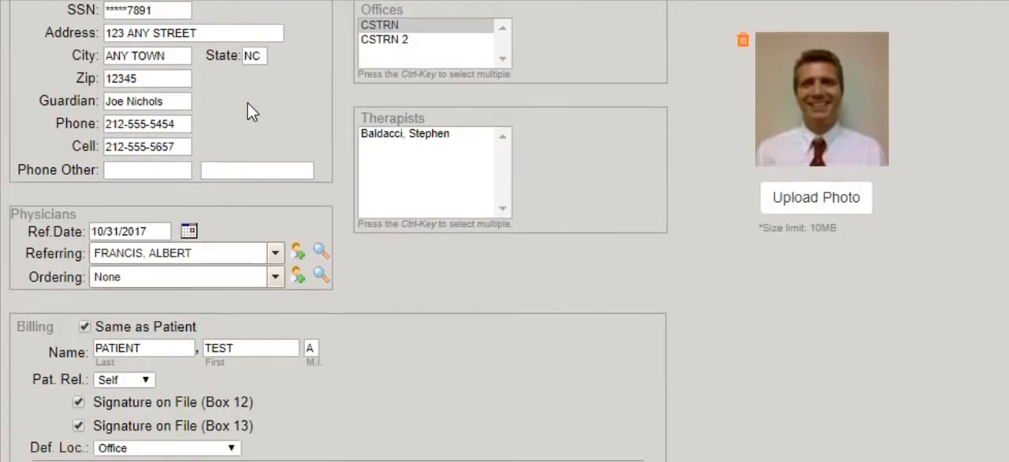
pyautogui.scroll(-3)
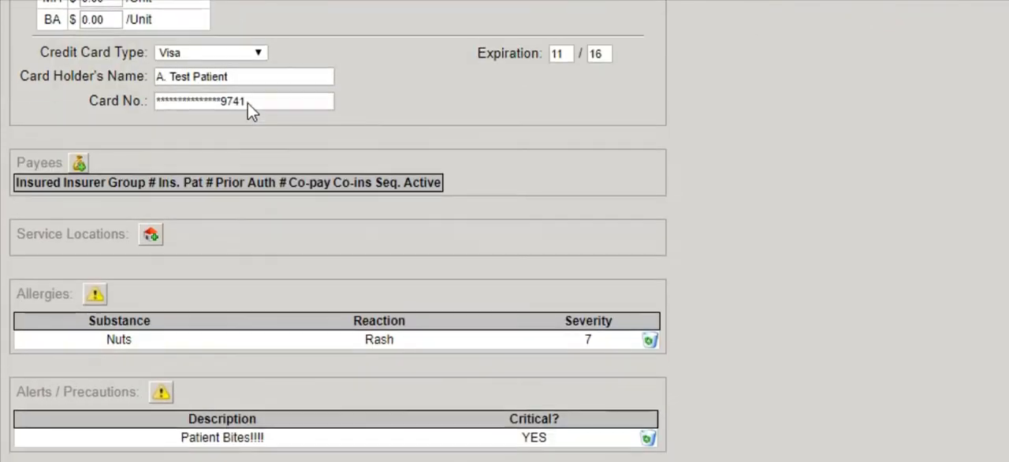
pyautogui.click(38, 162)
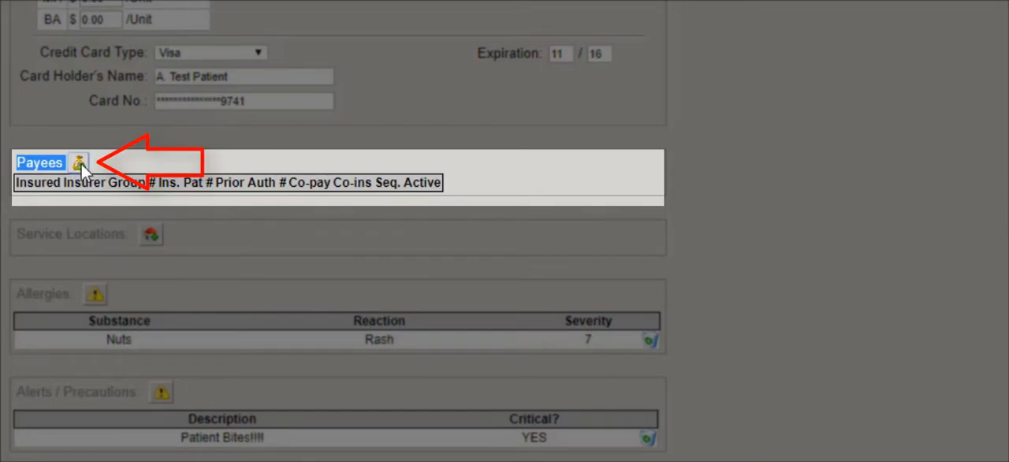
# Add a payee with insurer Private Pay and the Pre-pay box ticked.
pyautogui.click(78, 163)
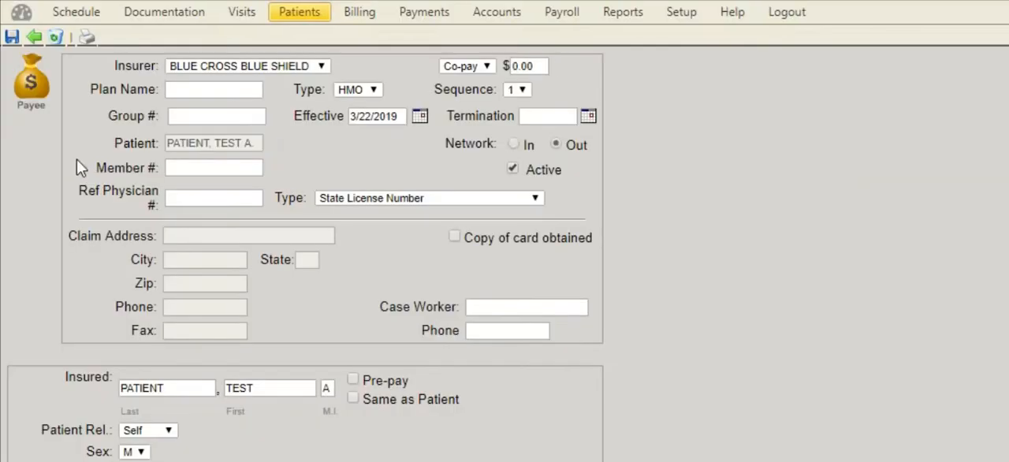
pyautogui.click(320, 65)
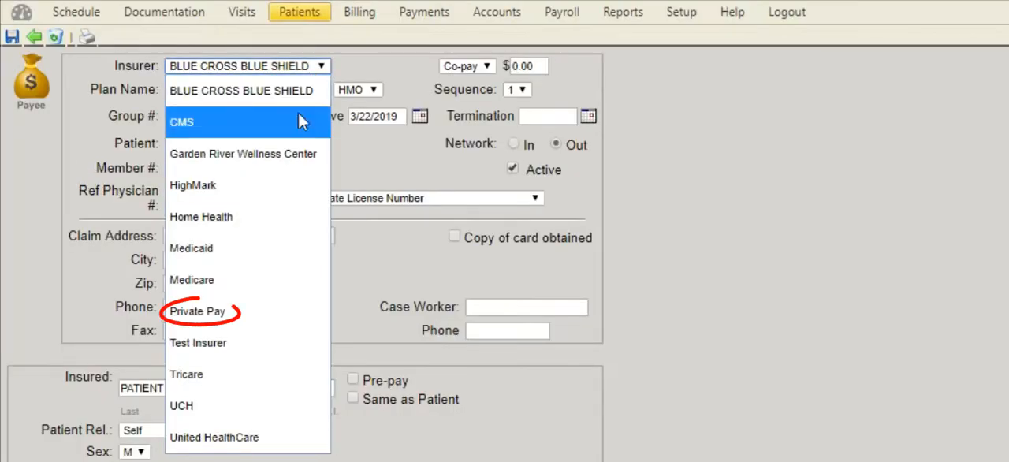
pyautogui.click(198, 311)
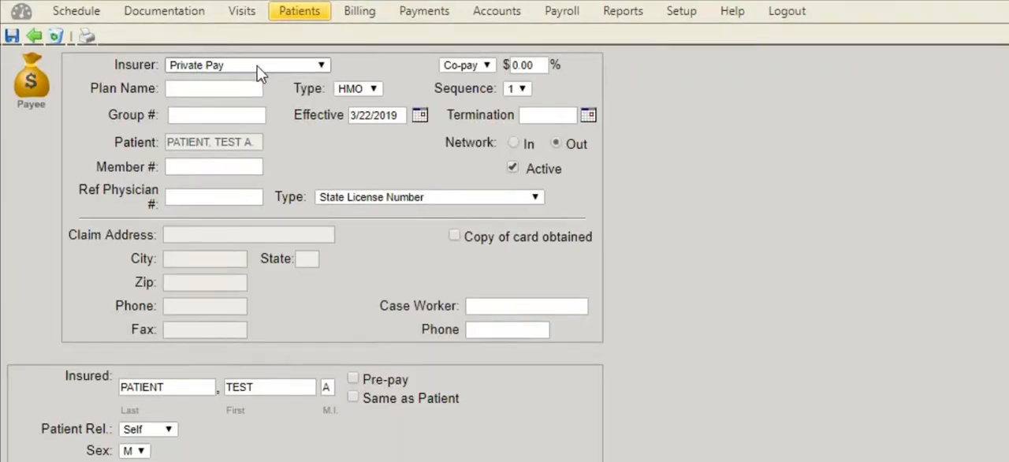
pyautogui.scroll(-3)
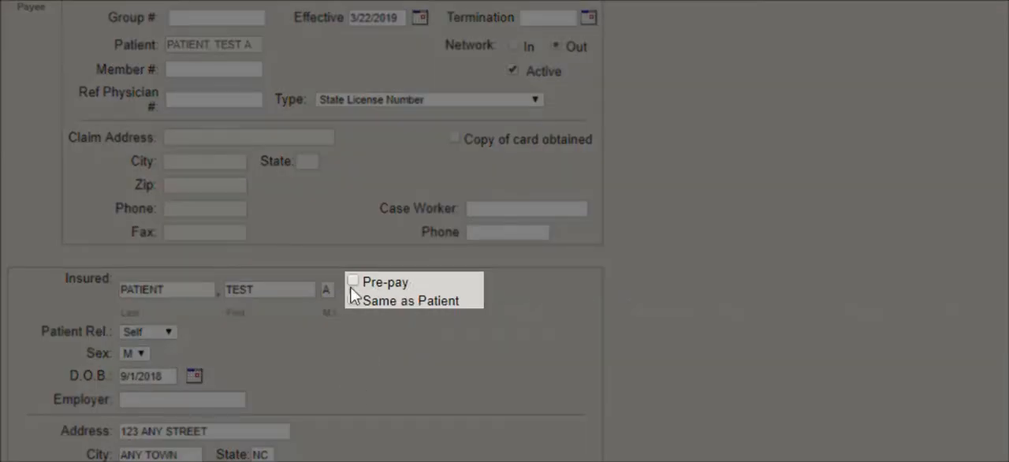
pyautogui.click(353, 280)
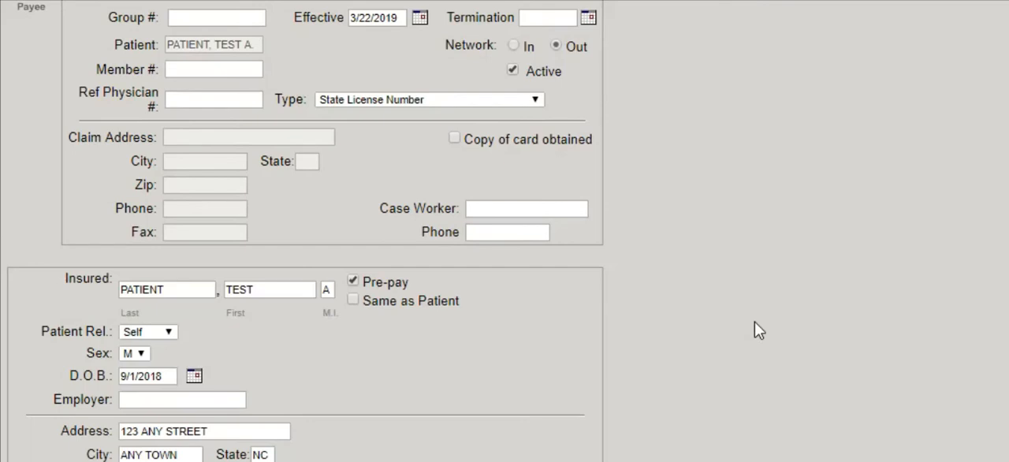
# Scroll the patient profile to confirm Private Pay is listed as an active payee.
pyautogui.scroll(3)
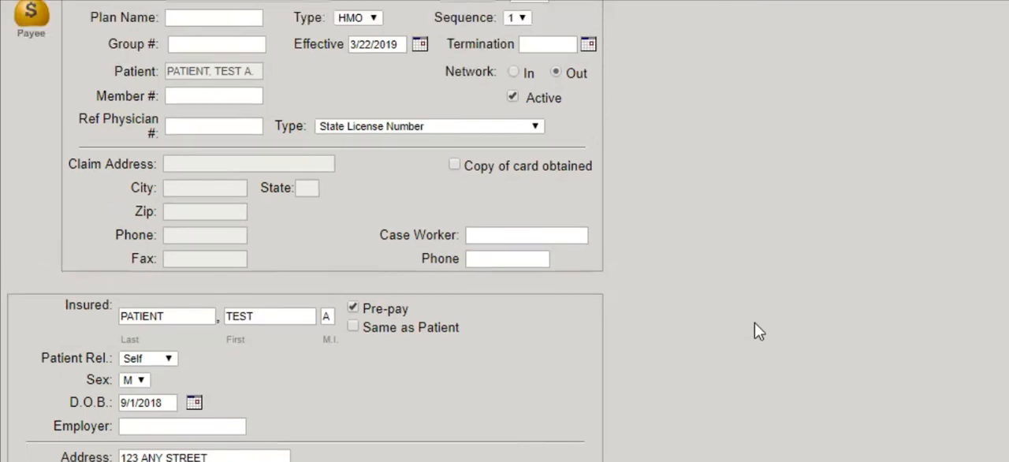
pyautogui.scroll(3)
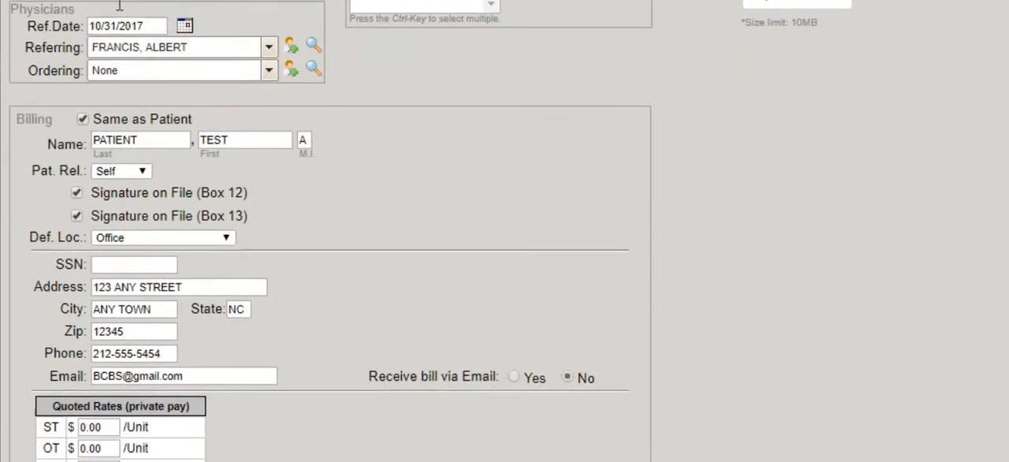
pyautogui.scroll(-3)
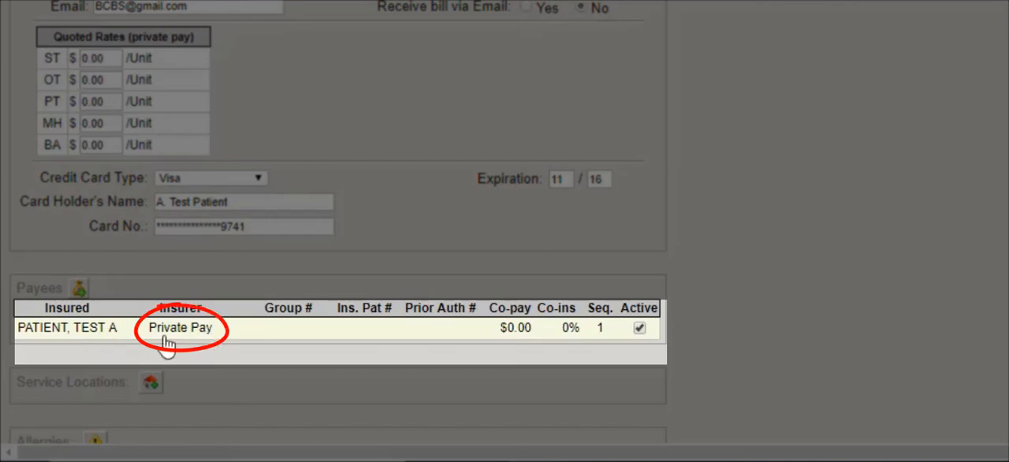